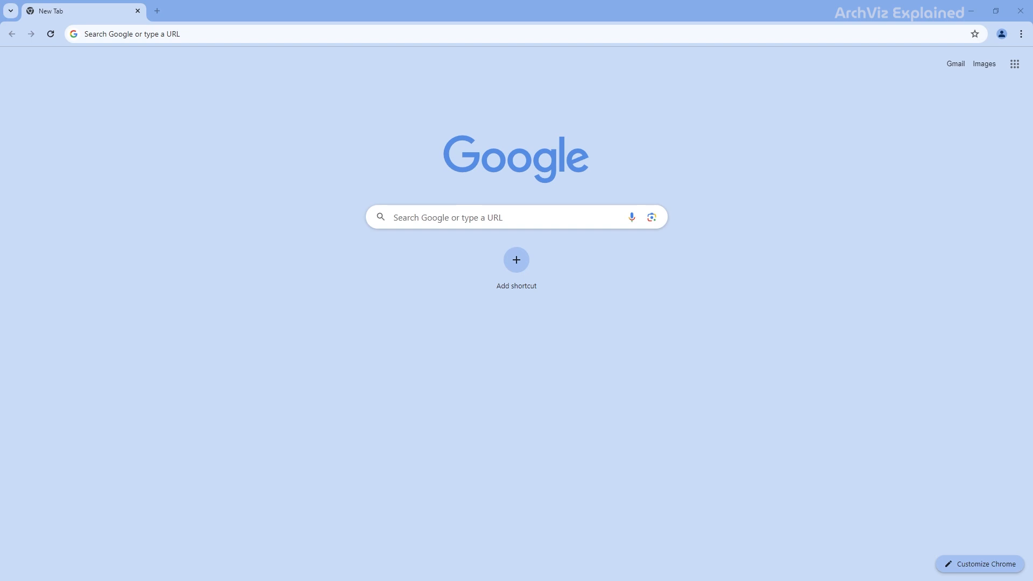
pyautogui.moveTo(169, 74)
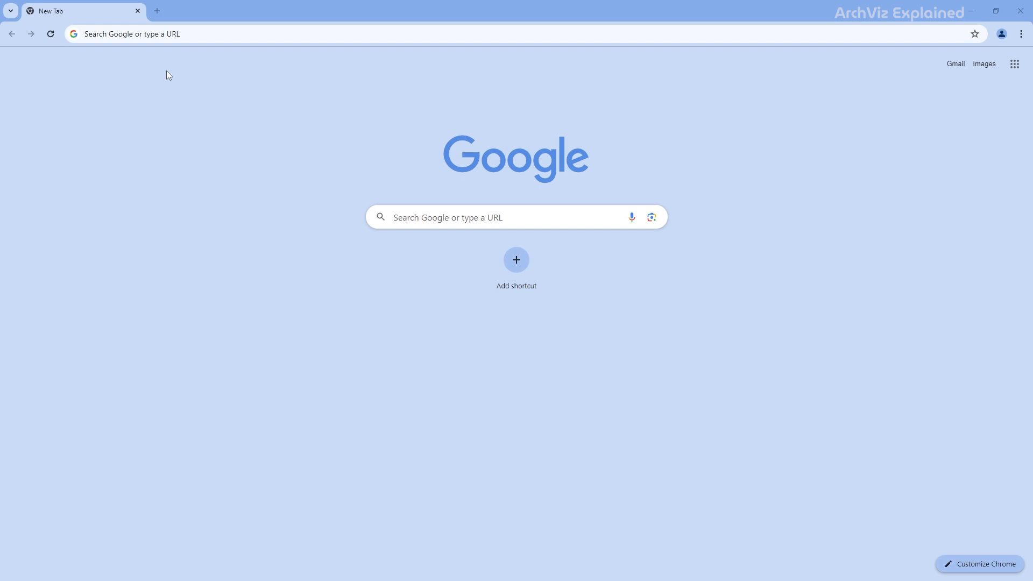
# Find Civitai, browse Models and open the CyberRealistic V4.1 'Back to Basics' version
pyautogui.write('civitai')
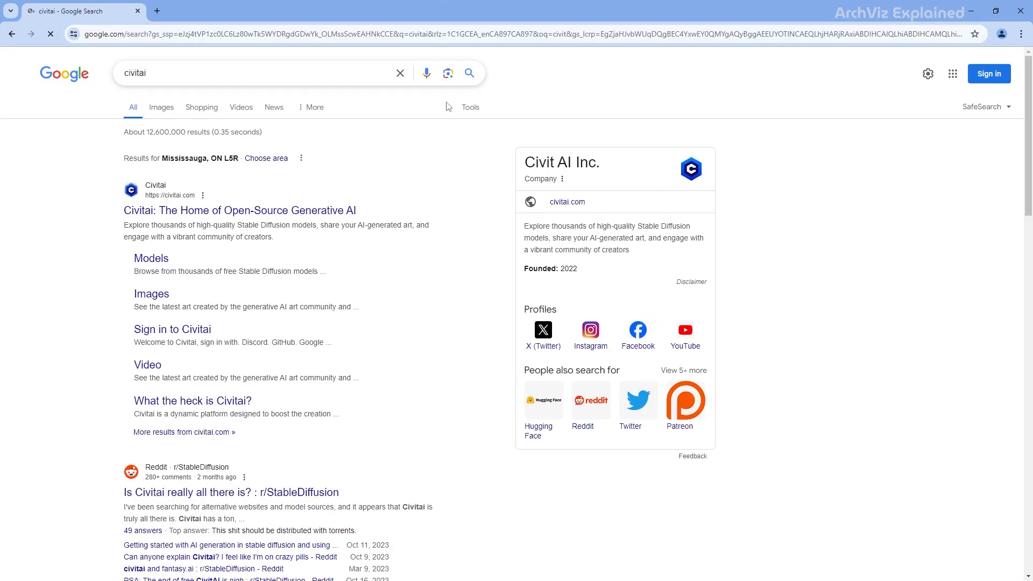
pyautogui.click(239, 211)
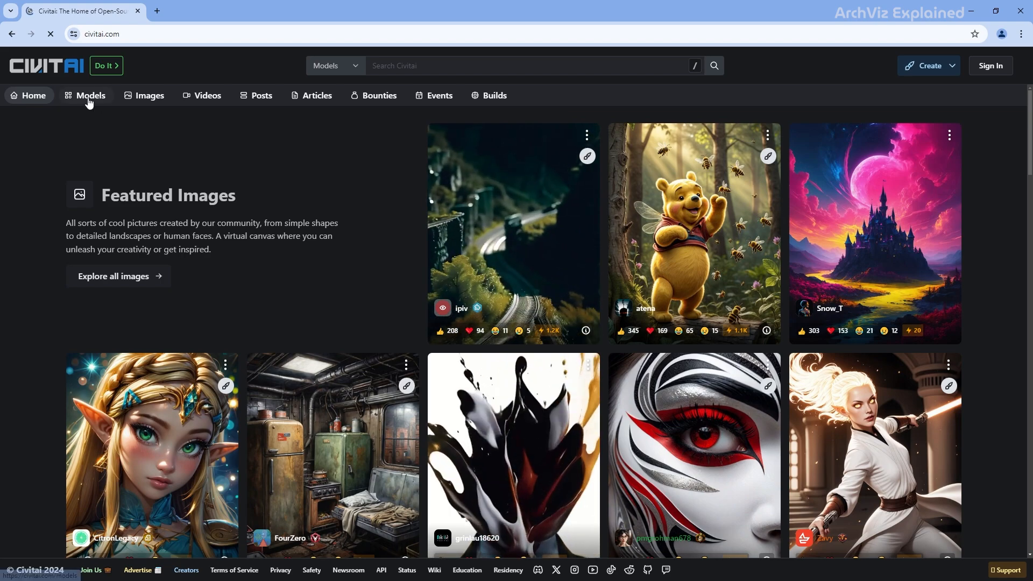
pyautogui.click(91, 96)
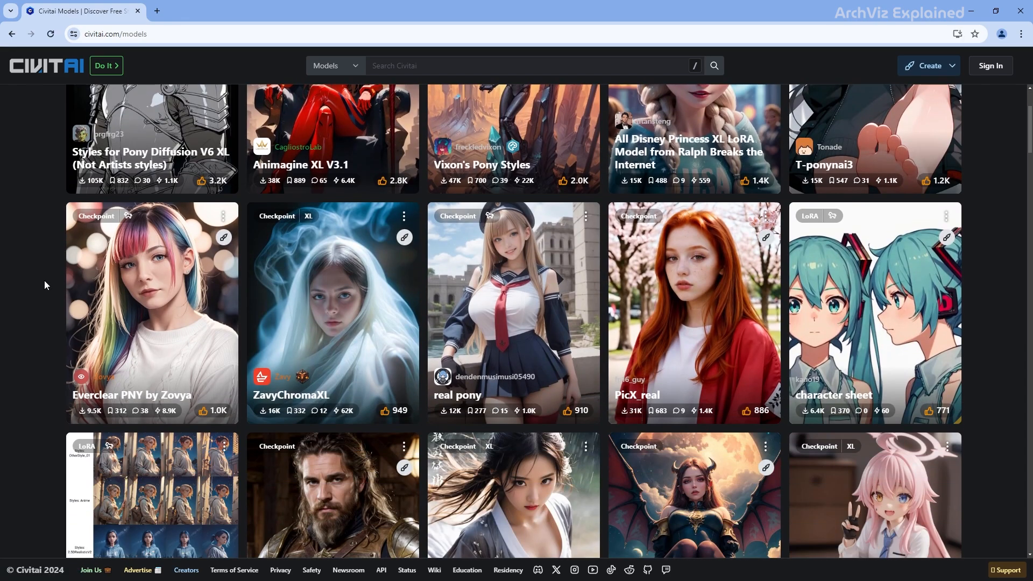
pyautogui.scroll(-3)
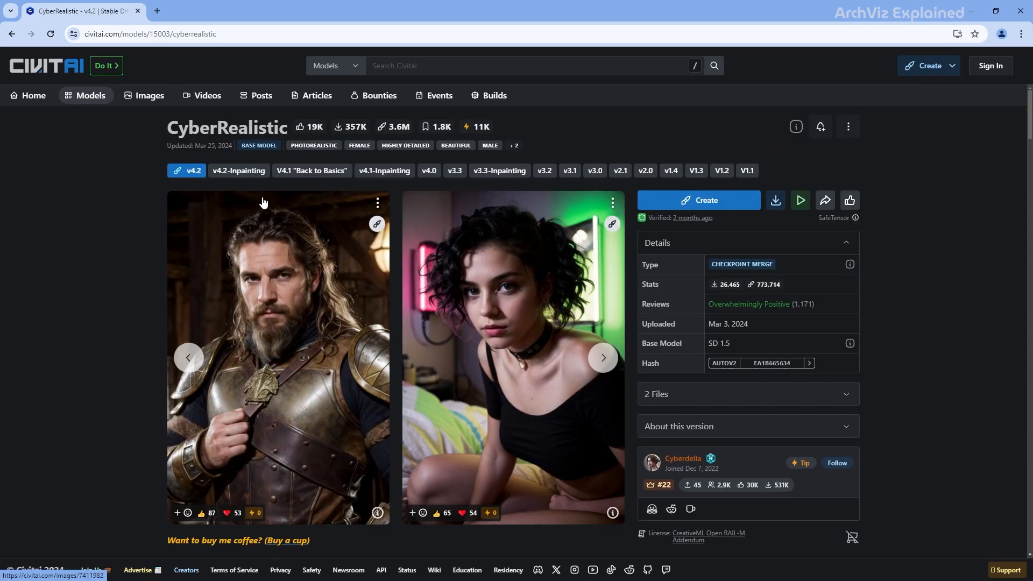
pyautogui.click(311, 170)
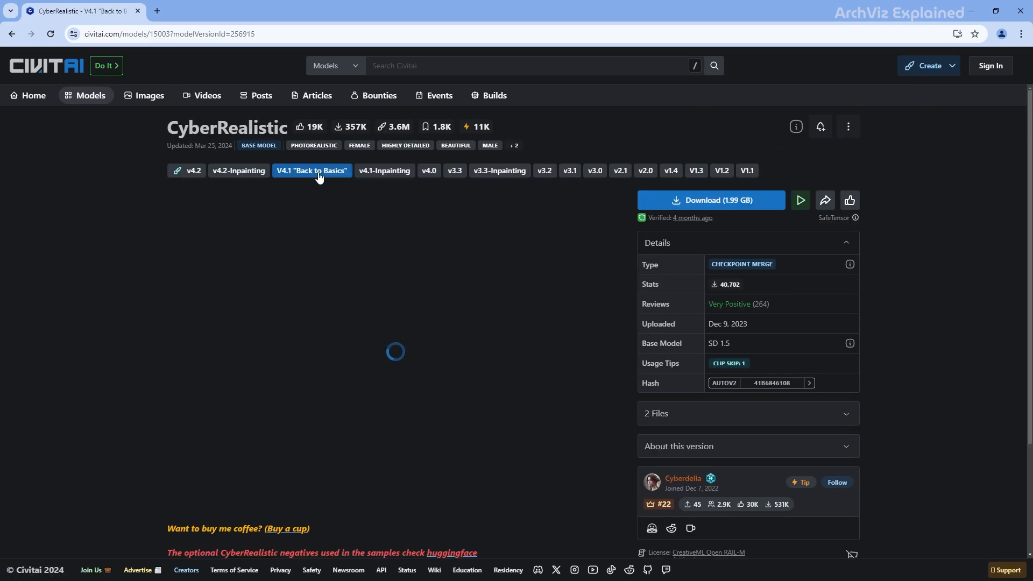
pyautogui.click(312, 170)
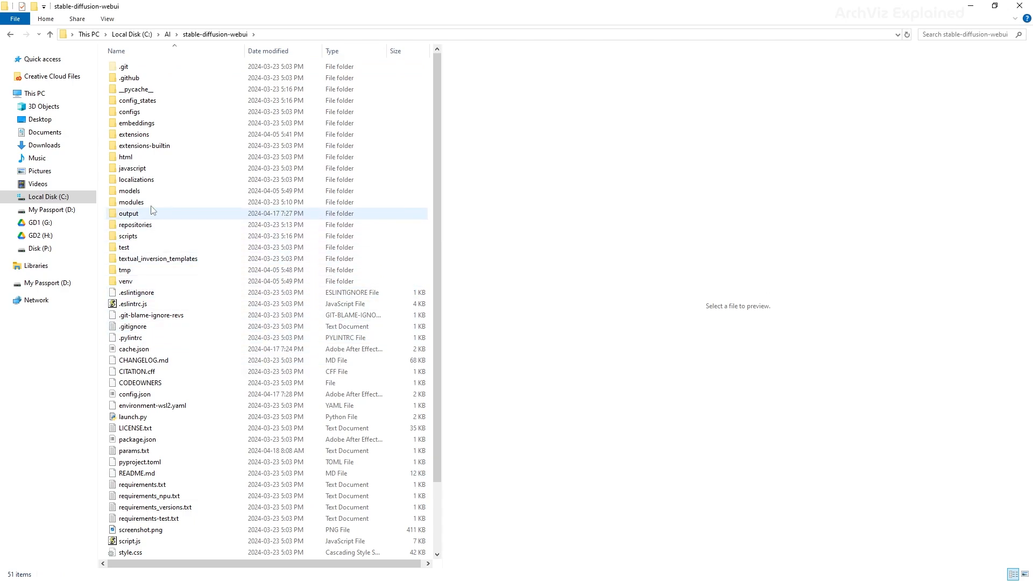
pyautogui.doubleClick(130, 191)
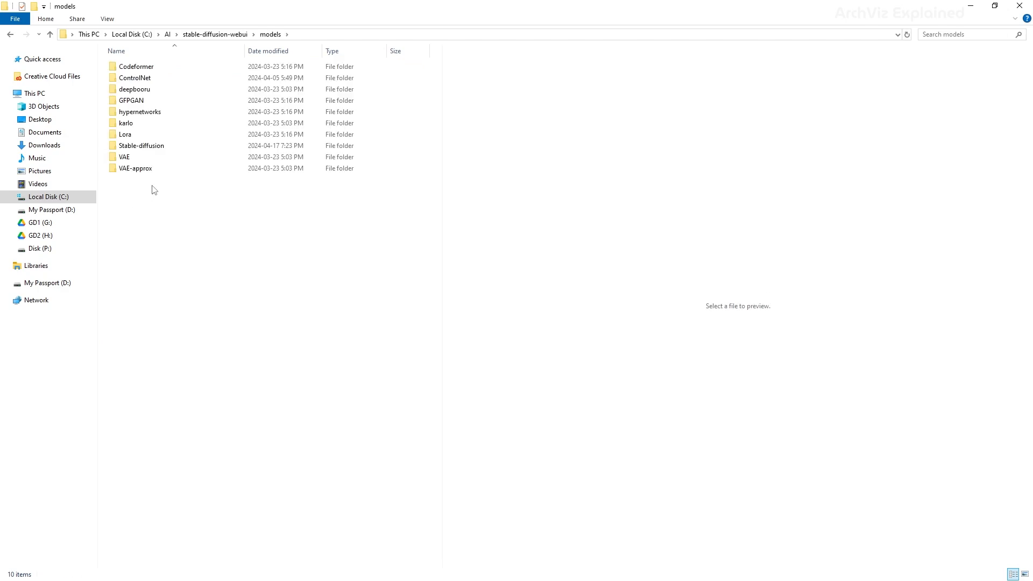
pyautogui.doubleClick(140, 146)
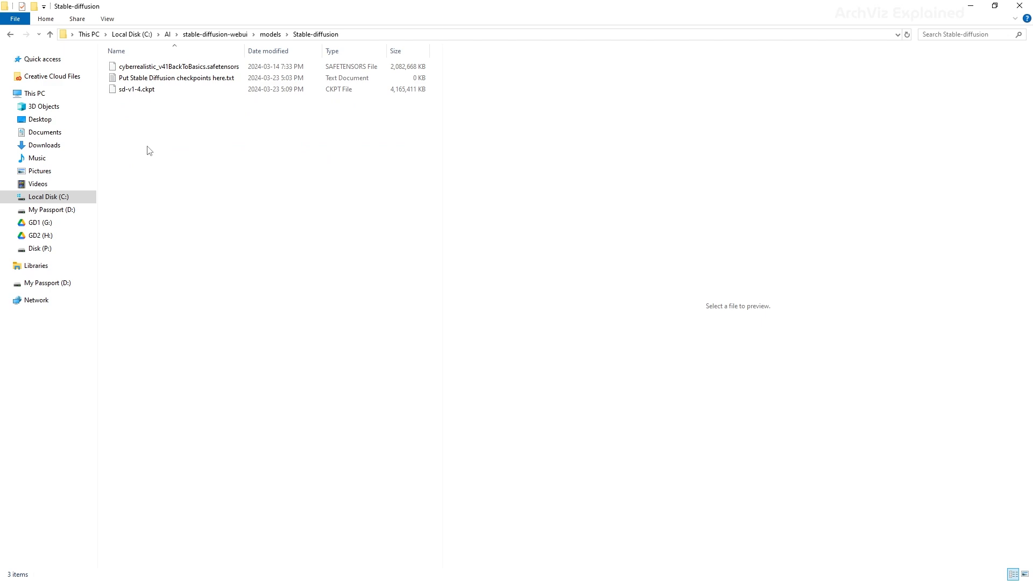
pyautogui.moveTo(194, 192)
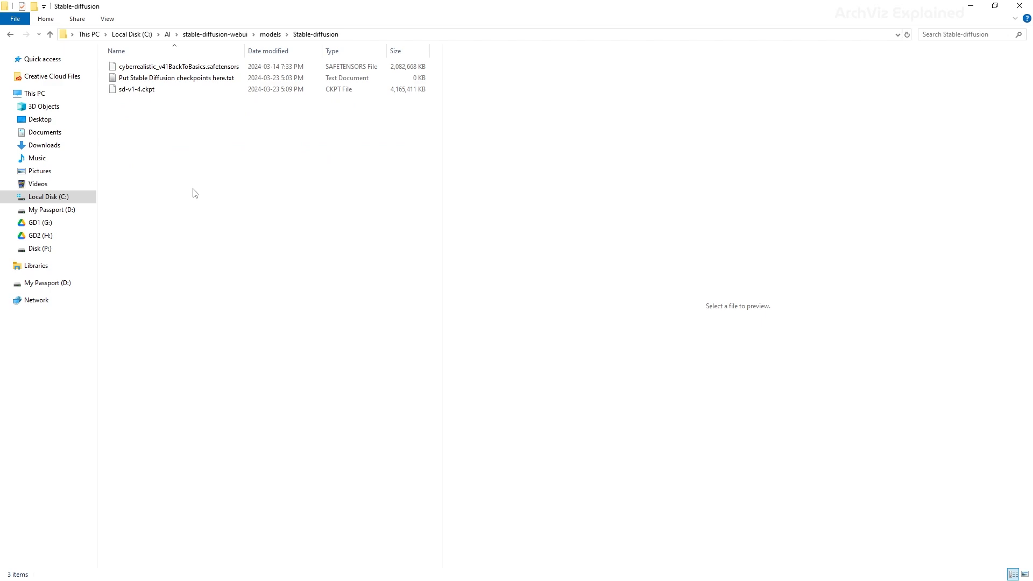
pyautogui.click(178, 67)
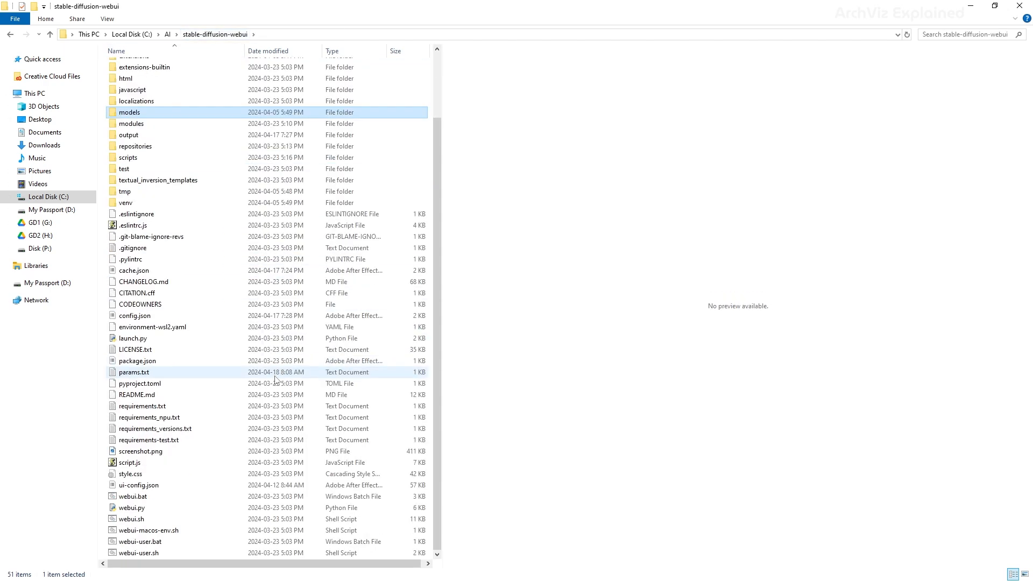
pyautogui.doubleClick(137, 542)
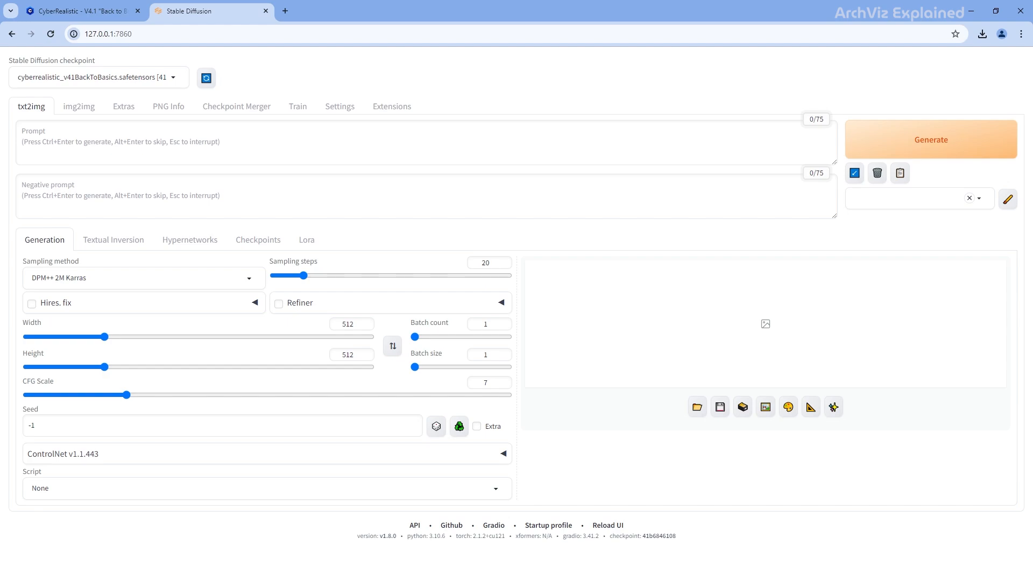
# Keep the CyberRealistic checkpoint and upload the interior render into img2img Inpaint
pyautogui.click(99, 77)
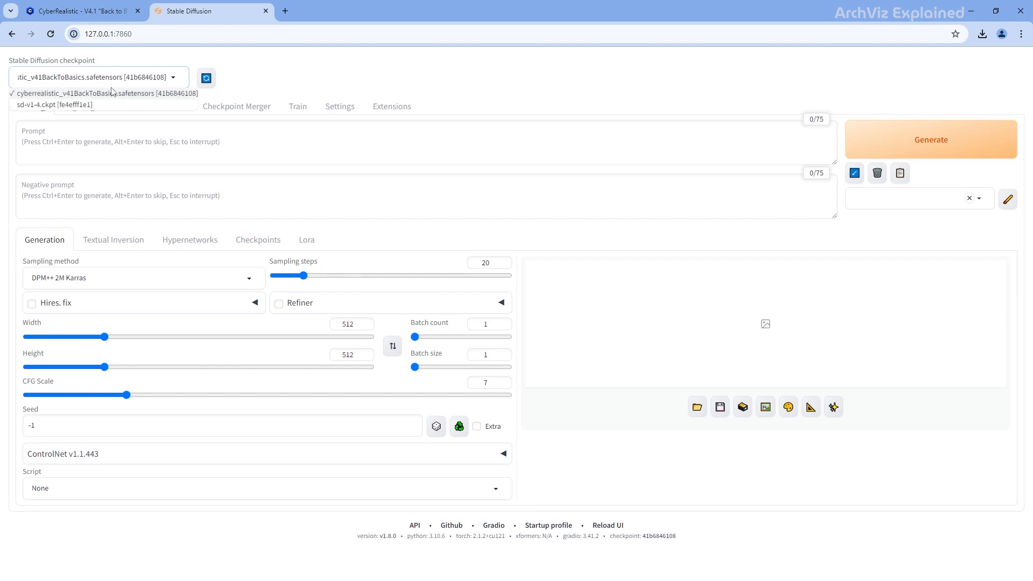
pyautogui.click(102, 93)
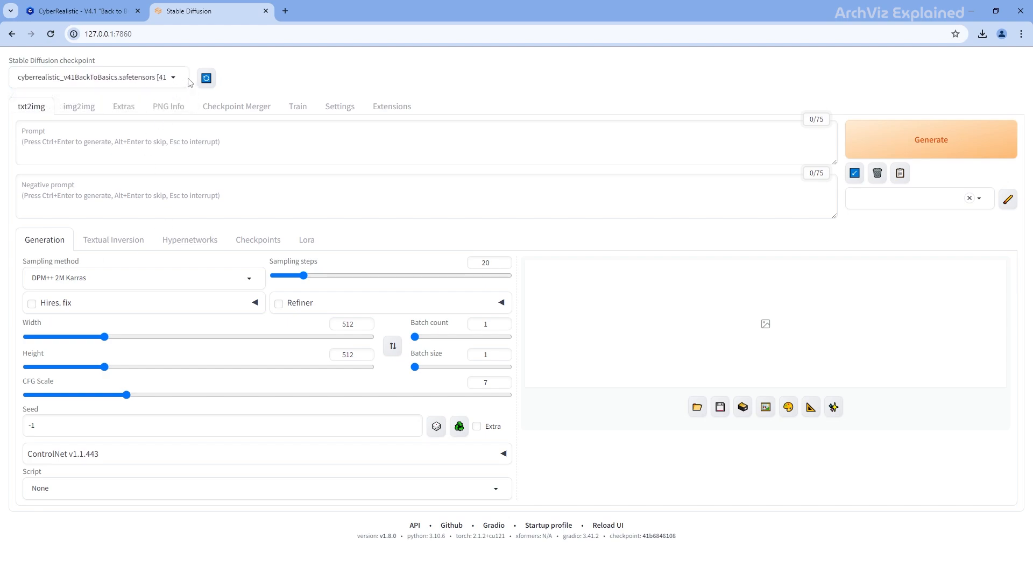
pyautogui.moveTo(206, 78)
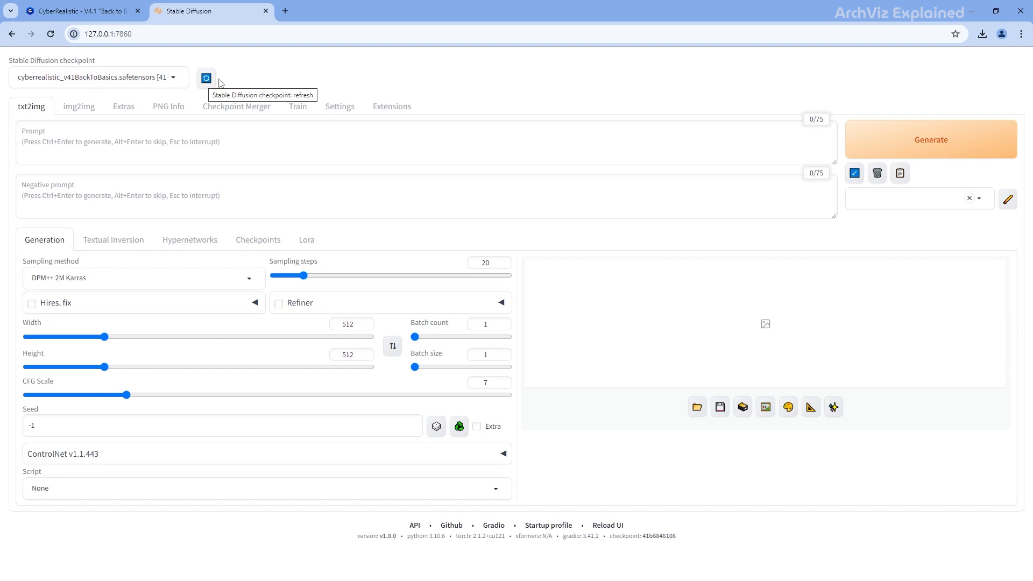
pyautogui.click(77, 106)
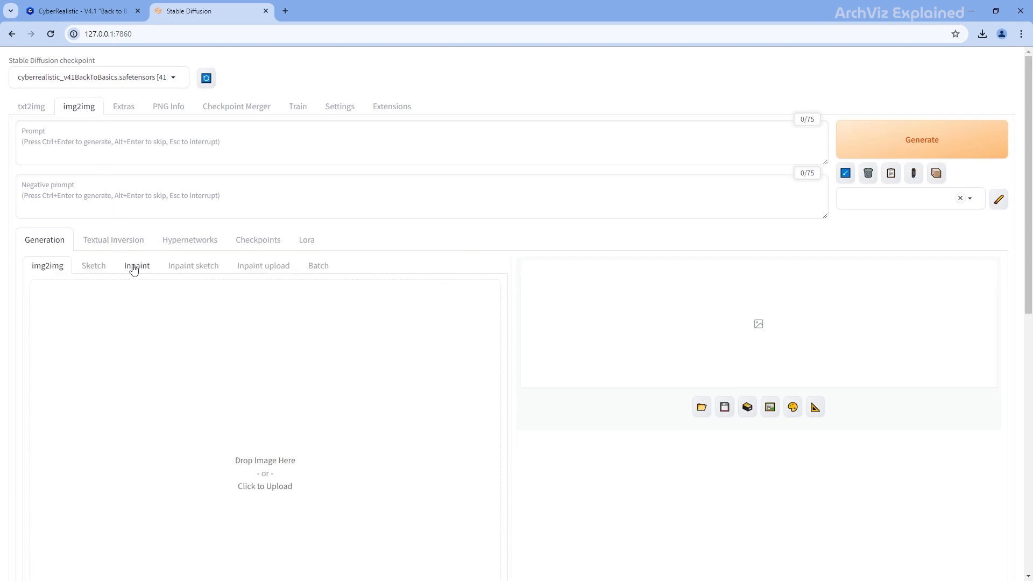
pyautogui.click(136, 265)
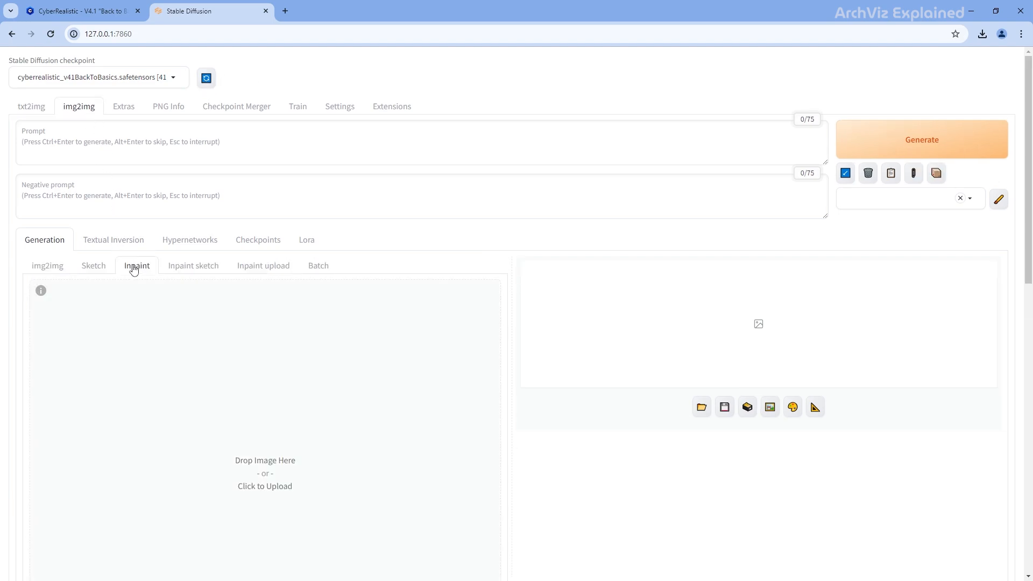
pyautogui.click(137, 266)
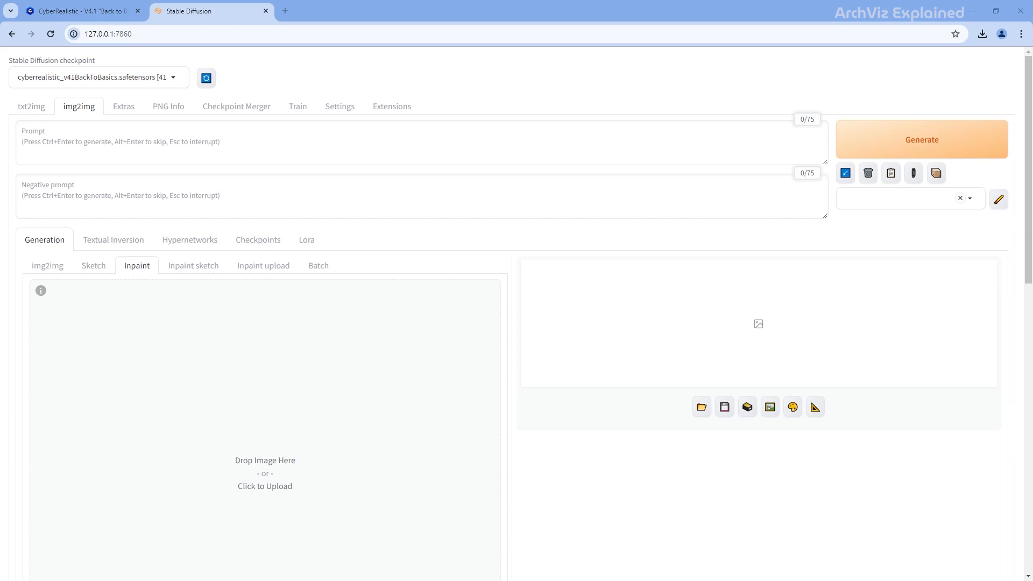
pyautogui.click(265, 473)
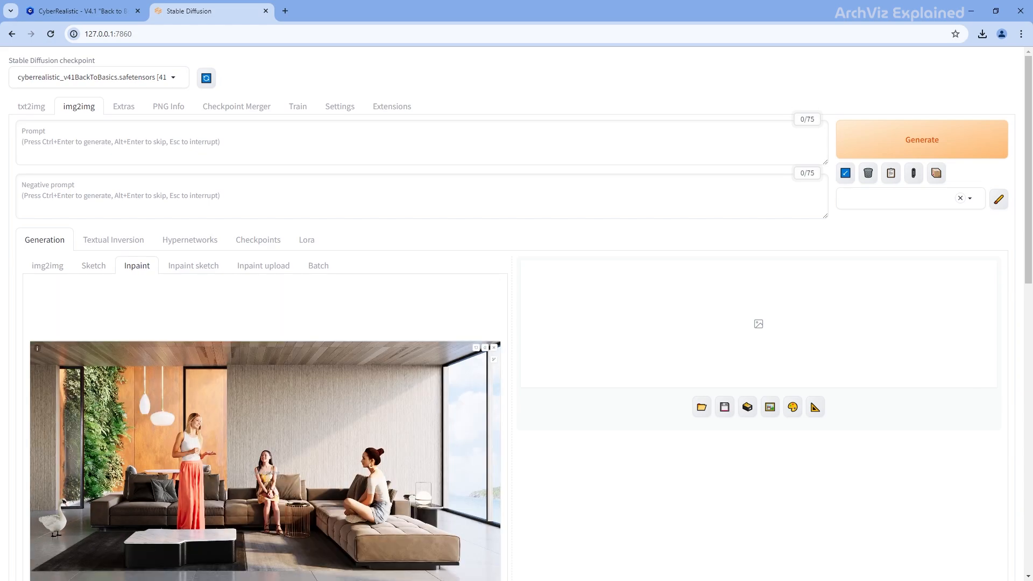
# Paint an inpaint mask over the middle seated woman's face
pyautogui.scroll(-3)
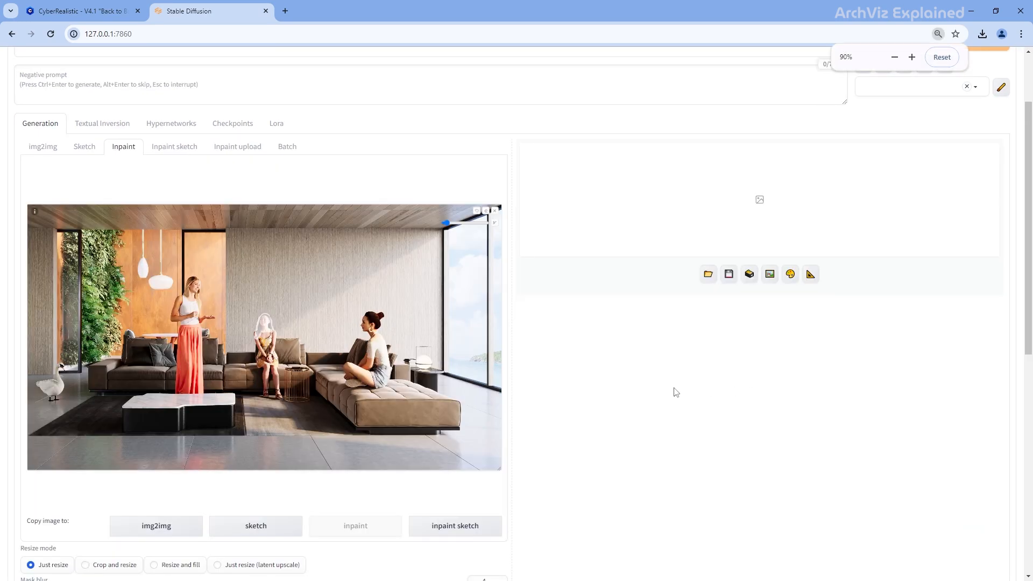
# Use Only masked inpainting, denoising strength 0.4, batch count 4 and 40 sampling steps
pyautogui.scroll(-3)
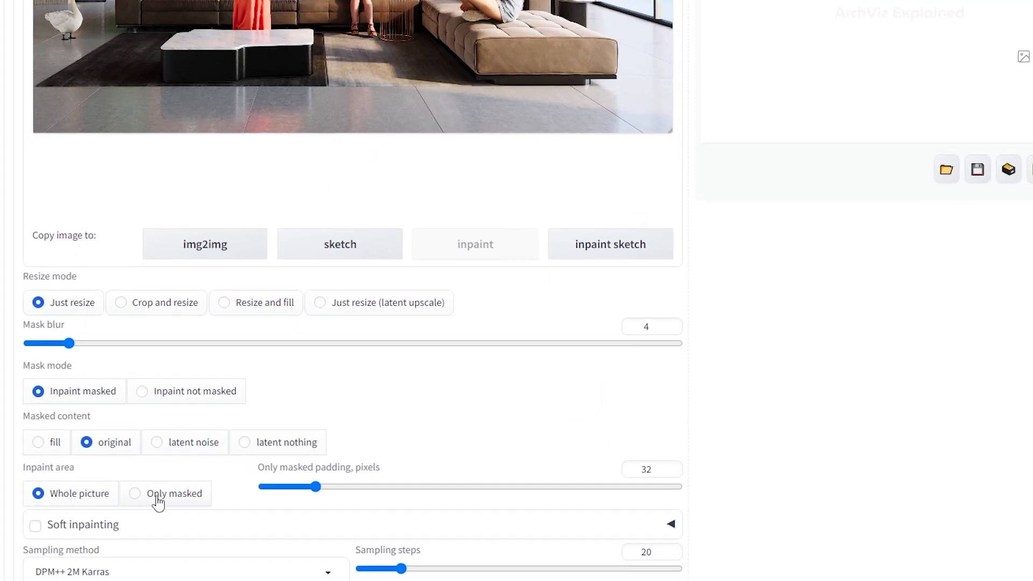
pyautogui.click(134, 493)
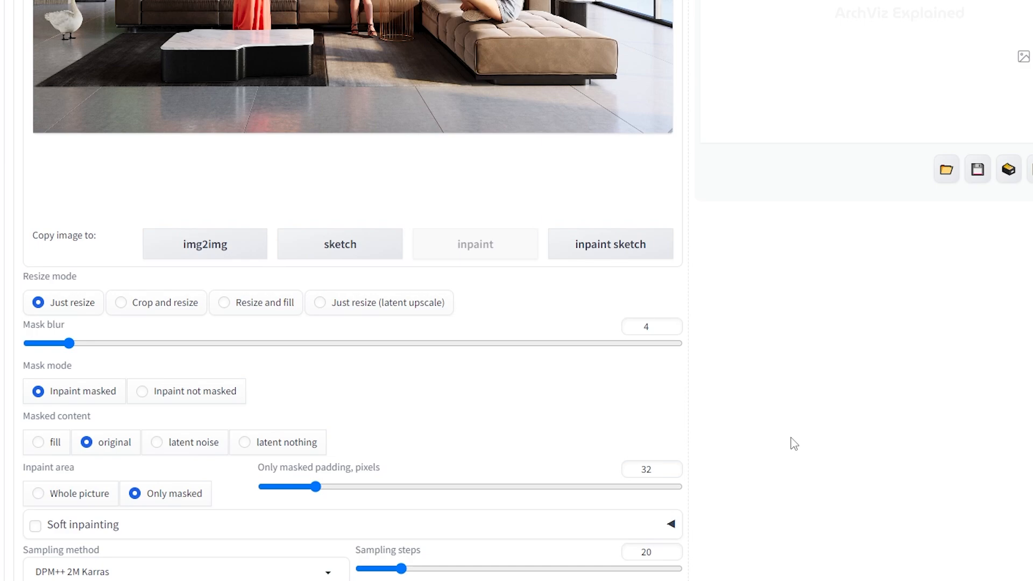
pyautogui.moveTo(800, 444)
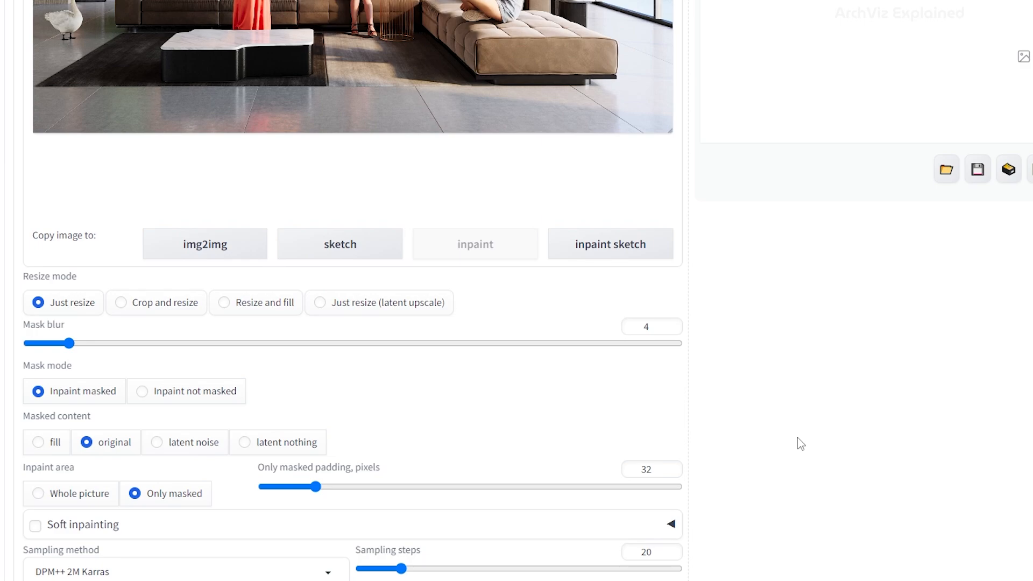
pyautogui.scroll(-3)
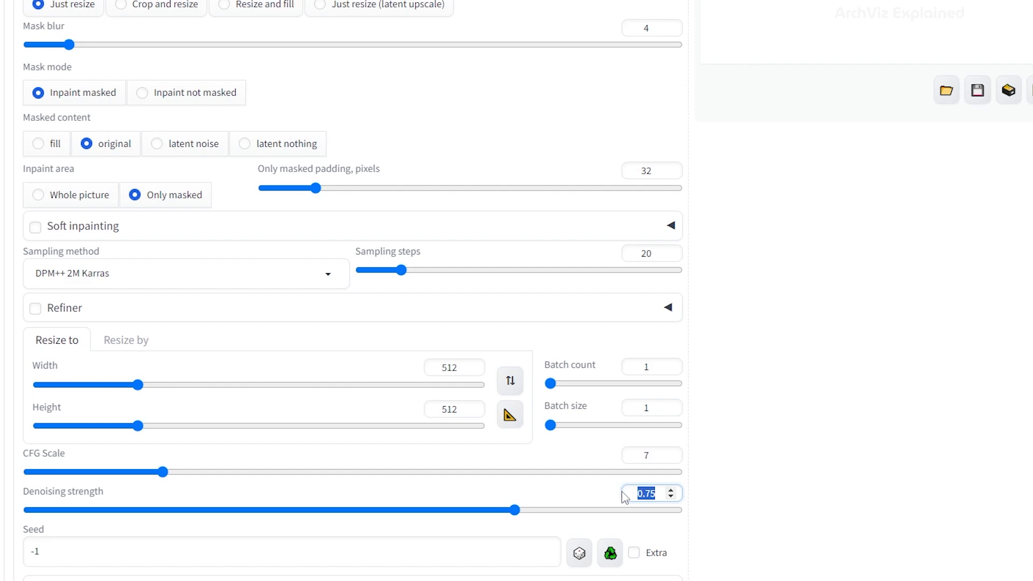
pyautogui.moveTo(516, 510); pyautogui.dragTo(355, 510)
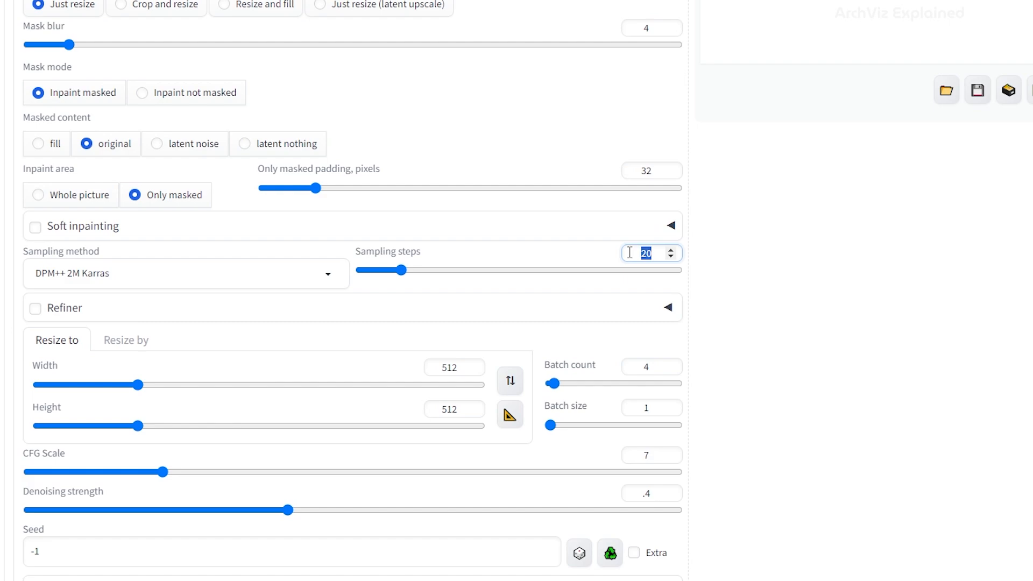
pyautogui.write('40')
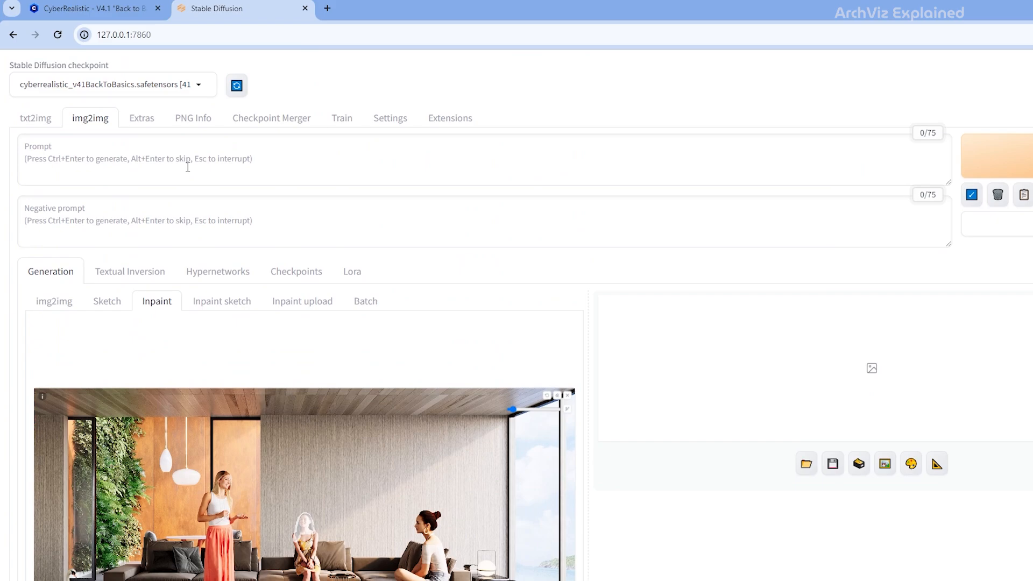
# Enter 'asian, woman, face, pretty, Brunette, photoreal, soft smile' and negative 'animation, cartoon, ugly'
pyautogui.write('asian, woman, face, pretty, Brunette, photoreal, soft smile')
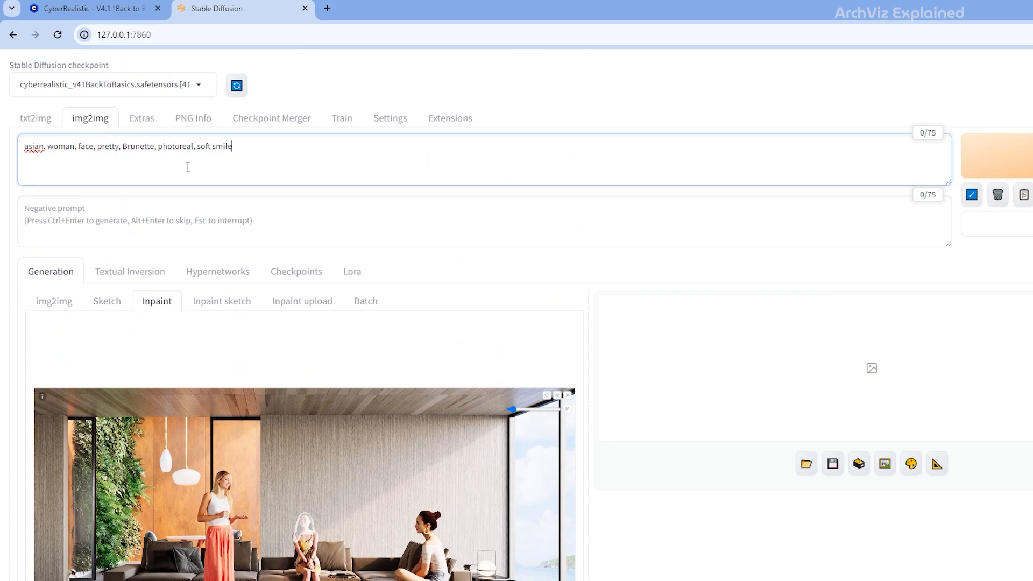
pyautogui.moveTo(150, 203)
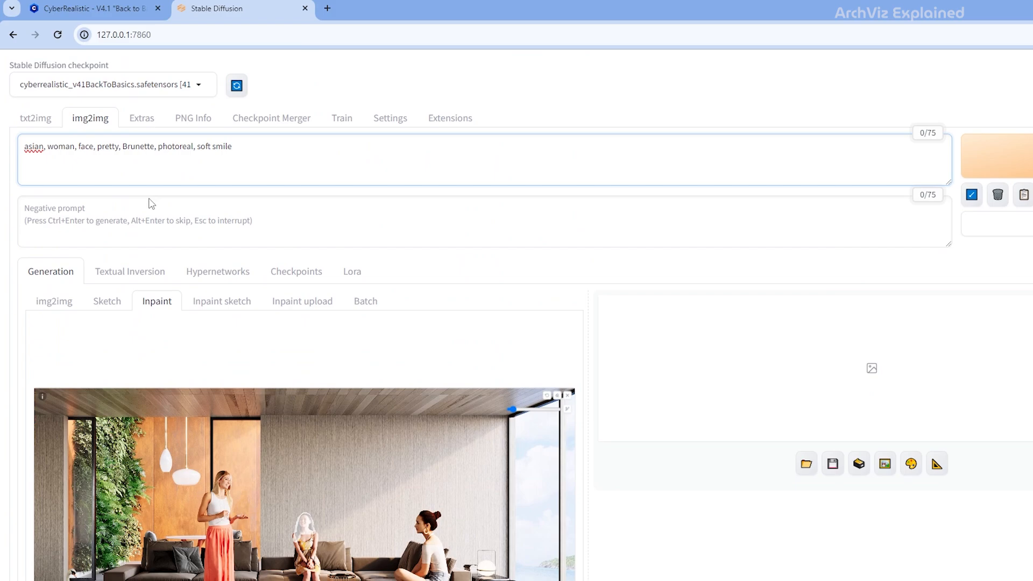
pyautogui.write('Lora')
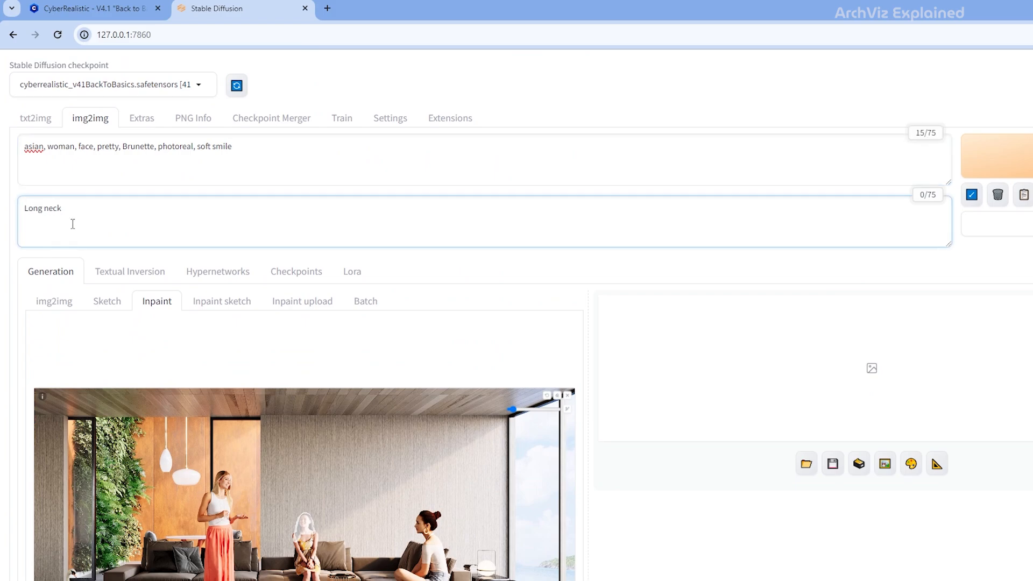
pyautogui.write(', animat')
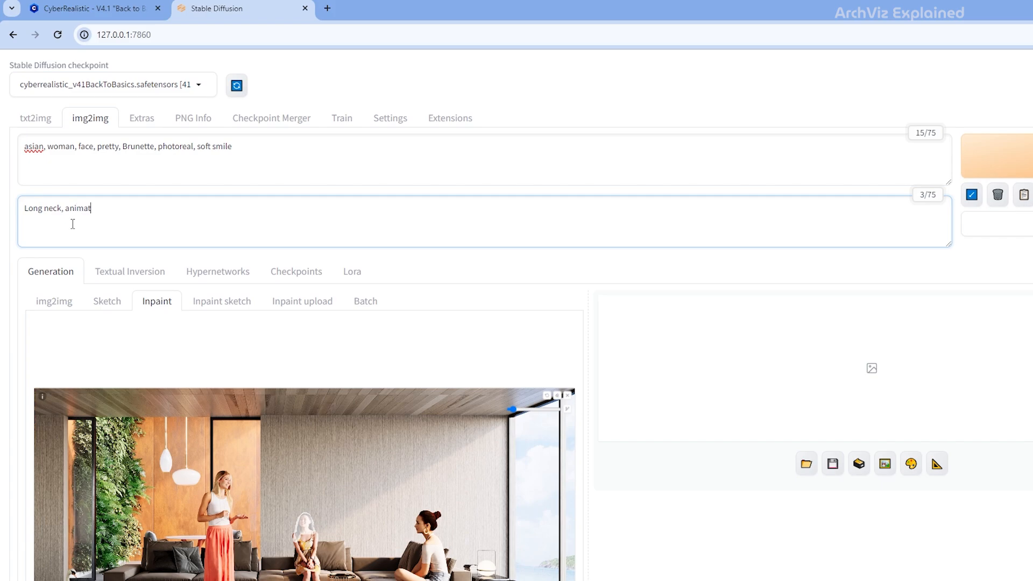
pyautogui.write('ion')
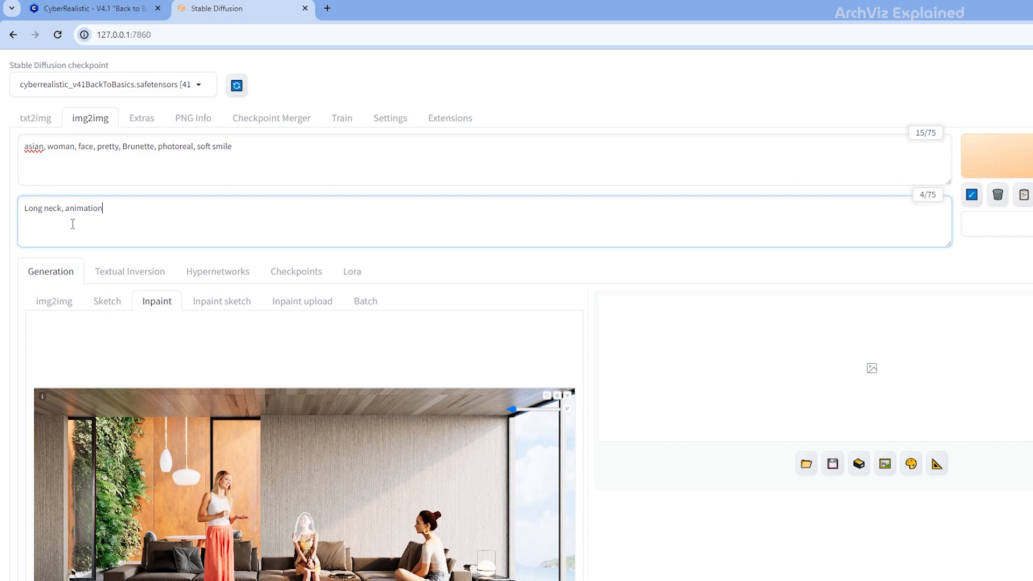
pyautogui.write(', cartoon.')
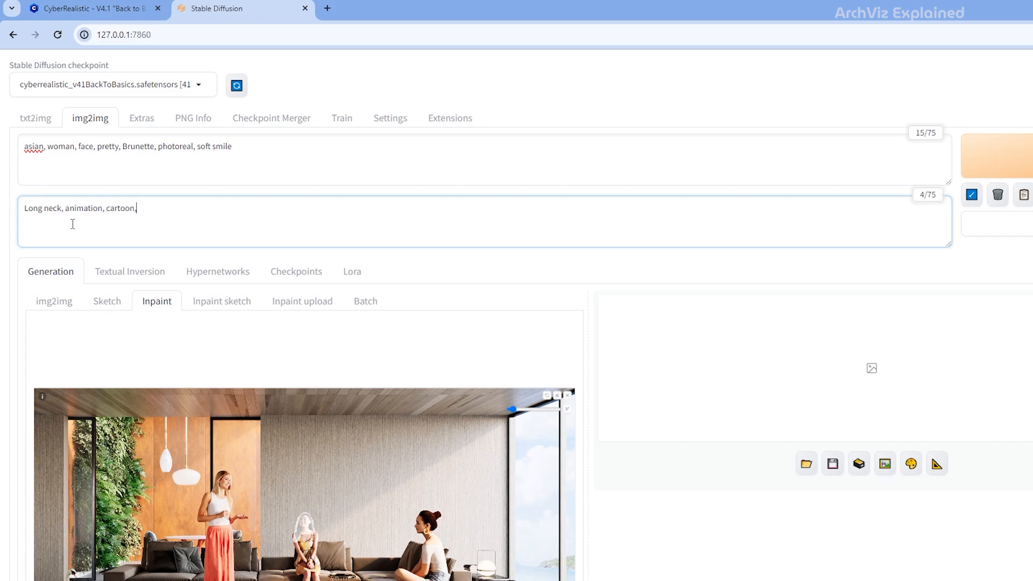
pyautogui.write('ugly')
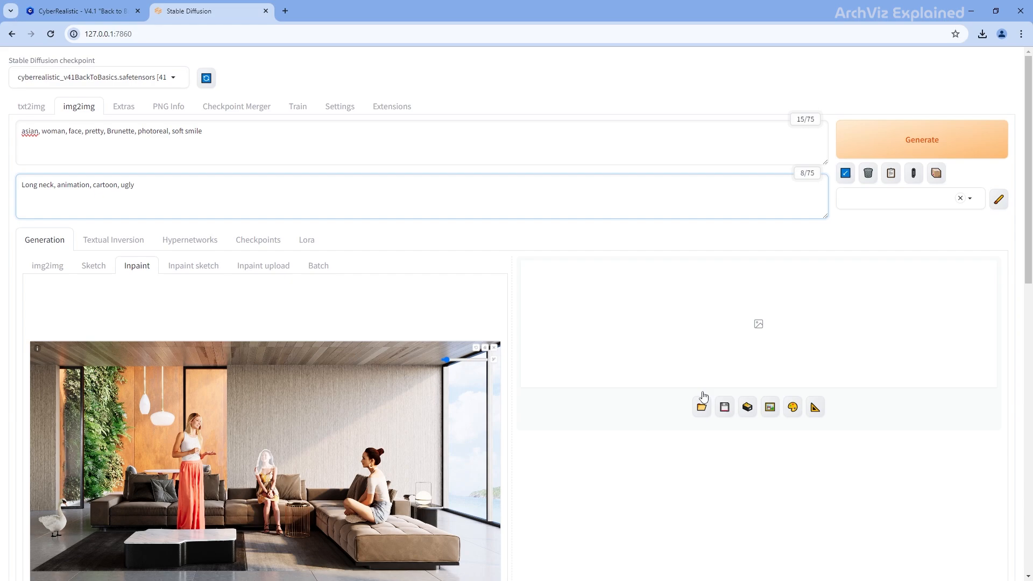
pyautogui.moveTo(922, 149)
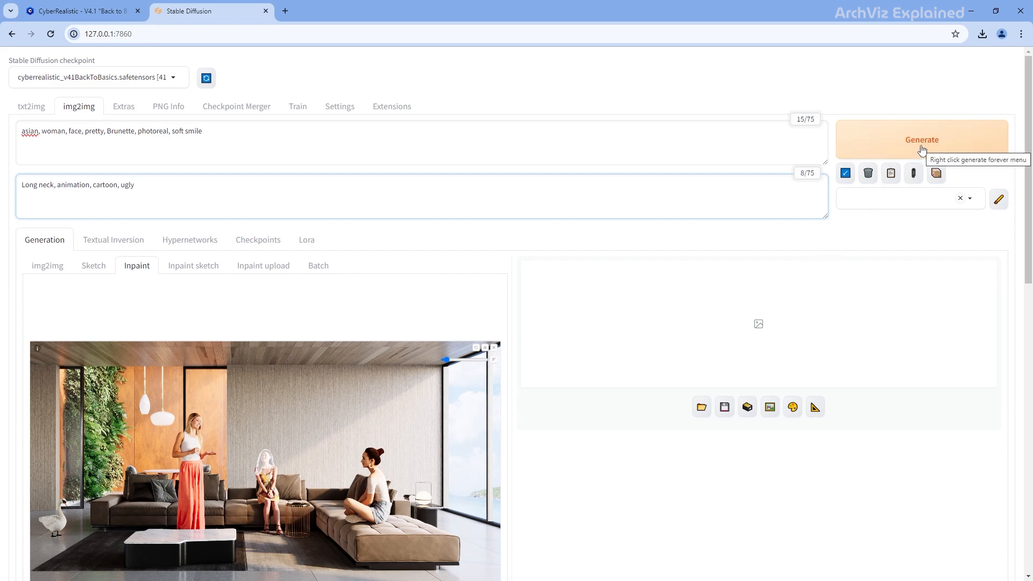
# Generate the inpainted face variations for the centre woman
pyautogui.click(922, 139)
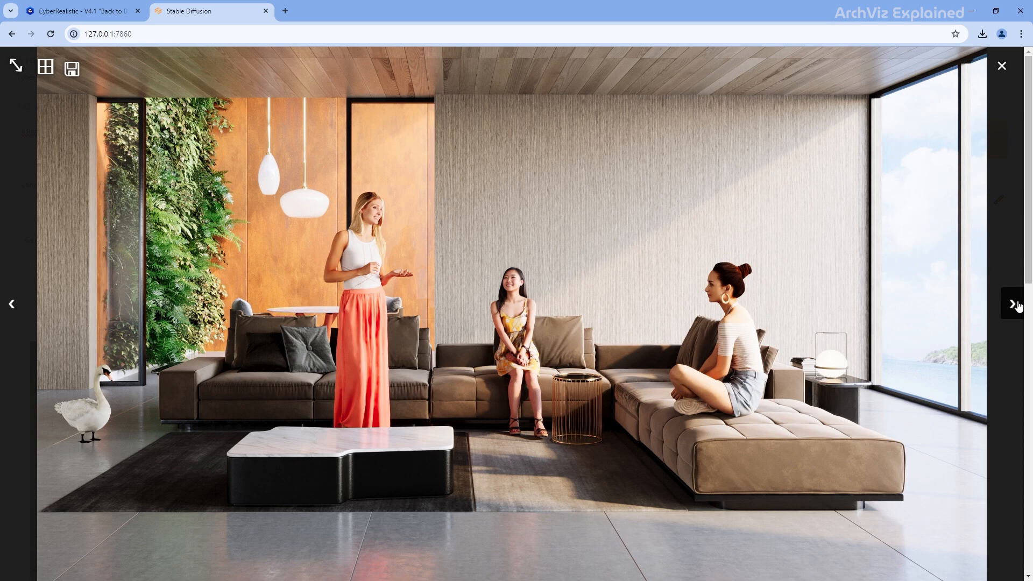
# Browse the four face variations and enlarge the masking brush size
pyautogui.click(45, 68)
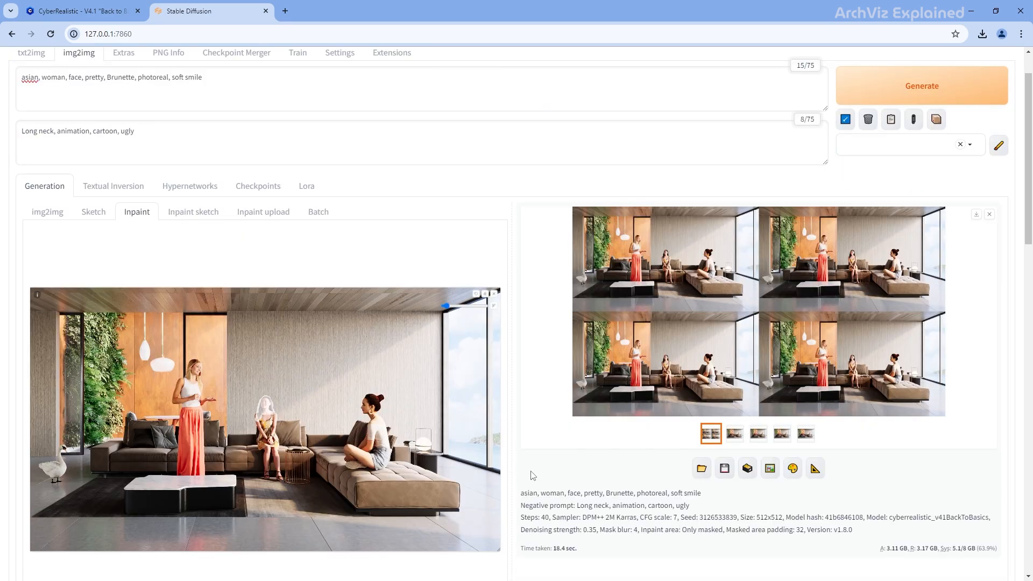
pyautogui.scroll(-3)
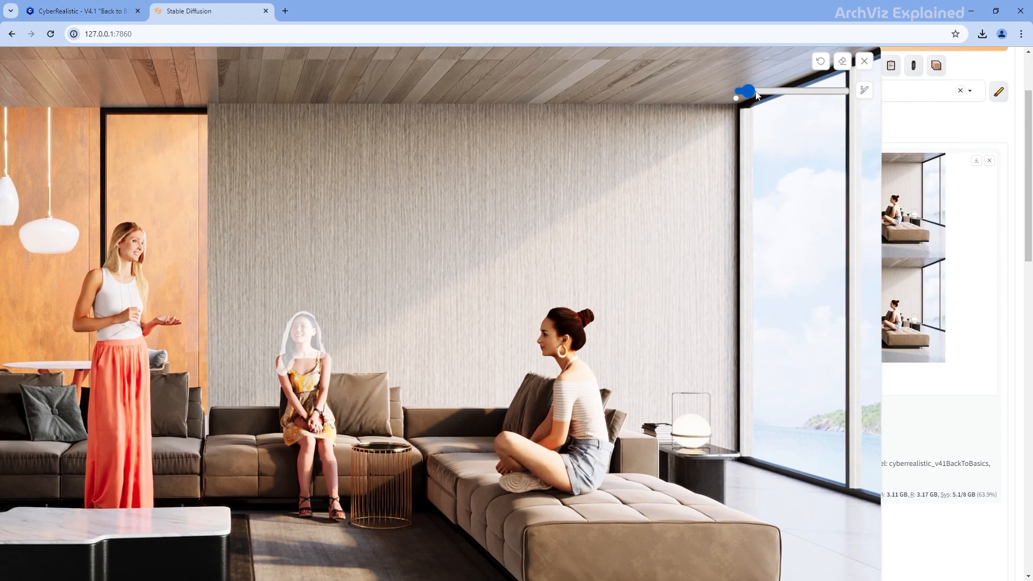
pyautogui.moveTo(745, 91); pyautogui.dragTo(761, 91)
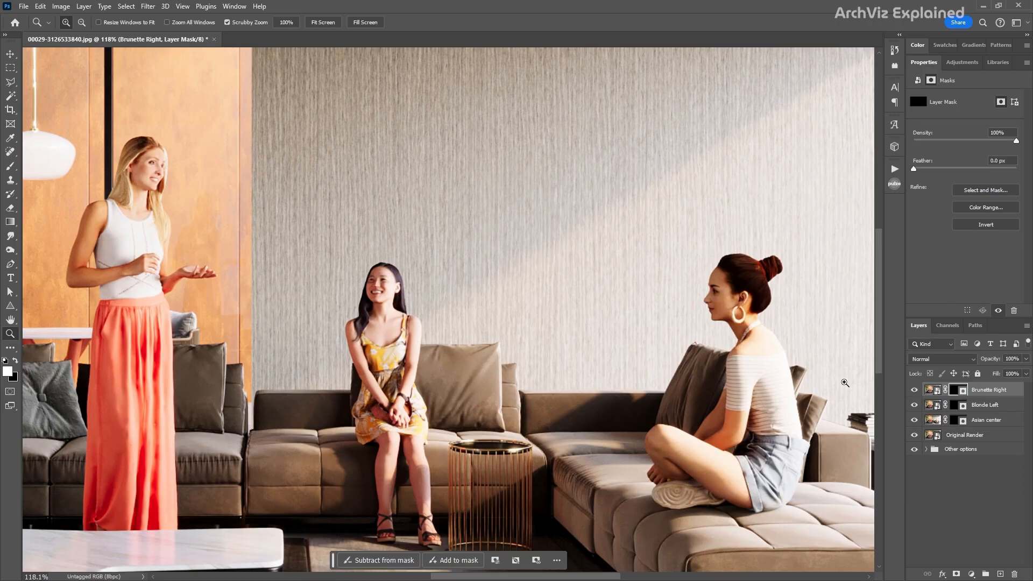
# Brush the Asian center and Blonde Left masks around the faces, then toggle layers to compare
pyautogui.click(987, 420)
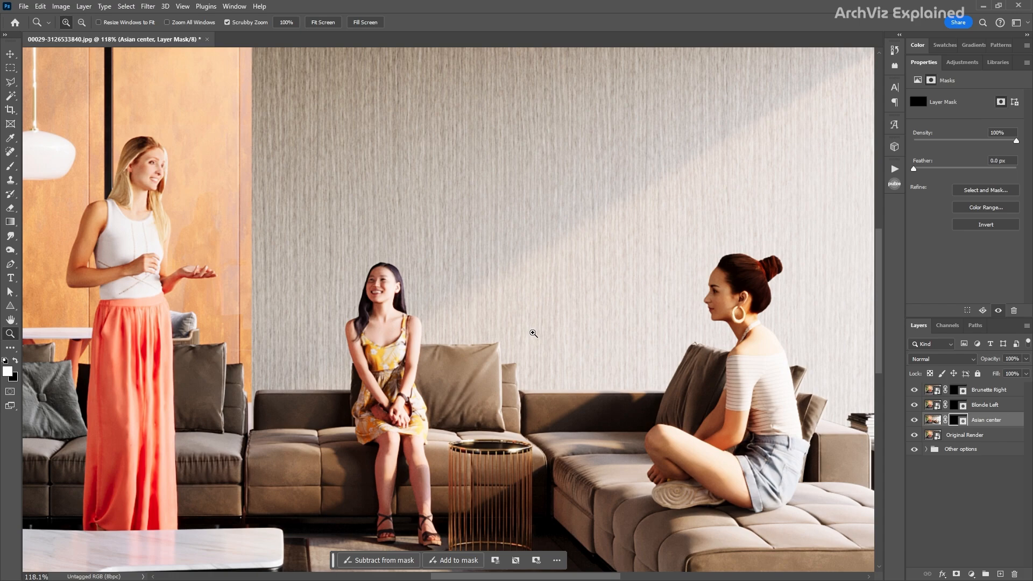
pyautogui.click(10, 166)
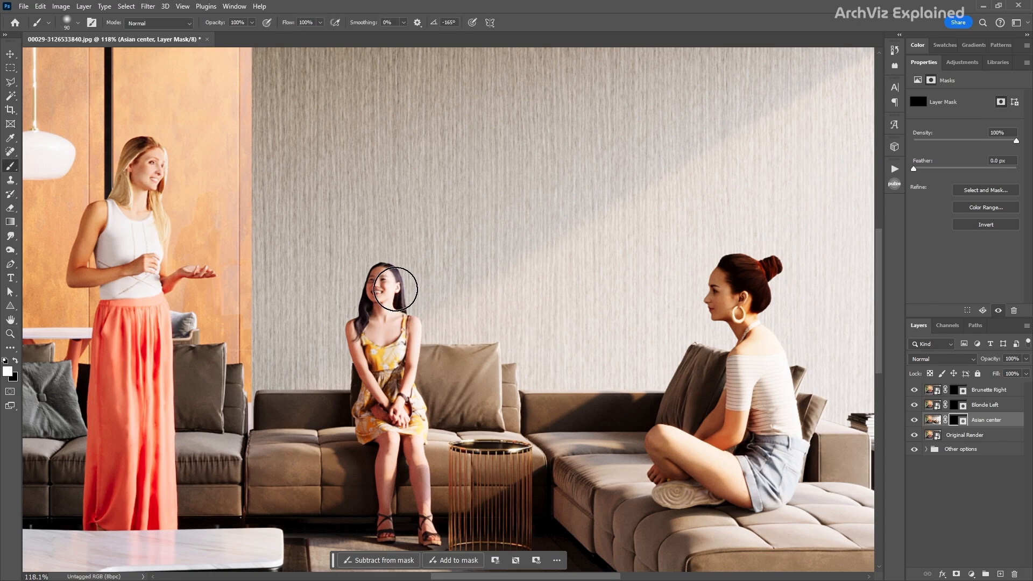
pyautogui.moveTo(396, 290); pyautogui.dragTo(366, 320)
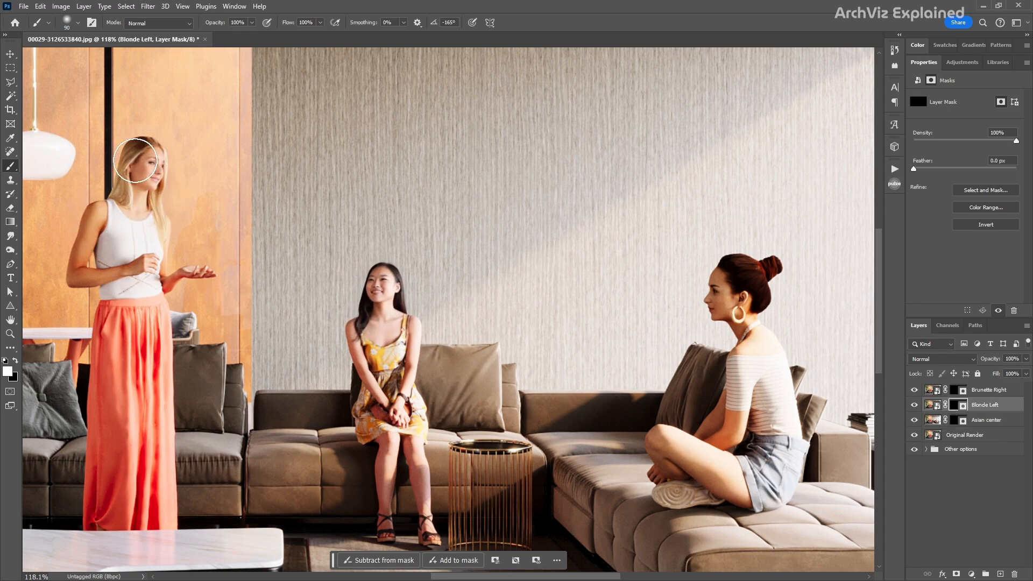
pyautogui.moveTo(135, 161); pyautogui.dragTo(170, 229)
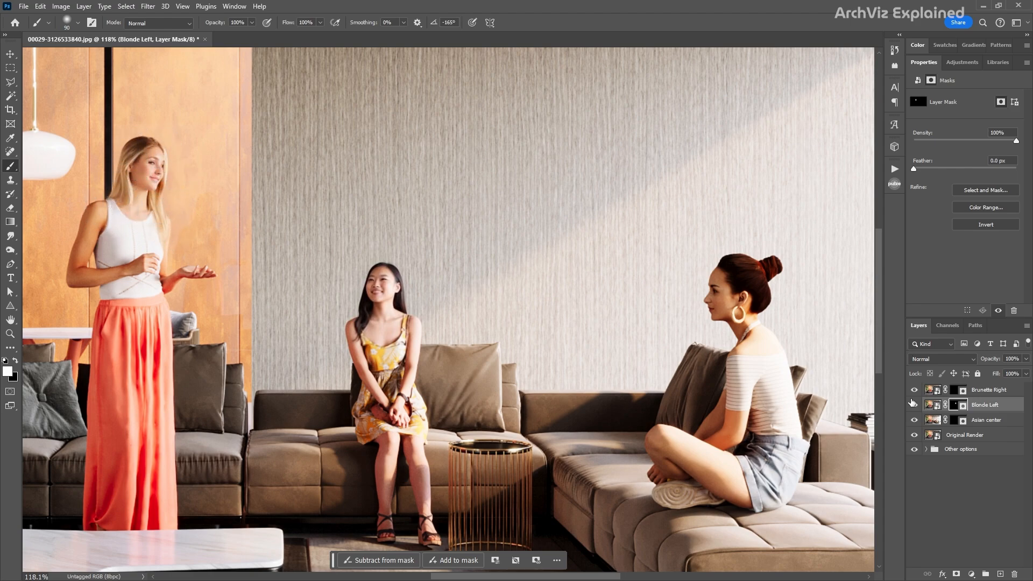
pyautogui.click(989, 390)
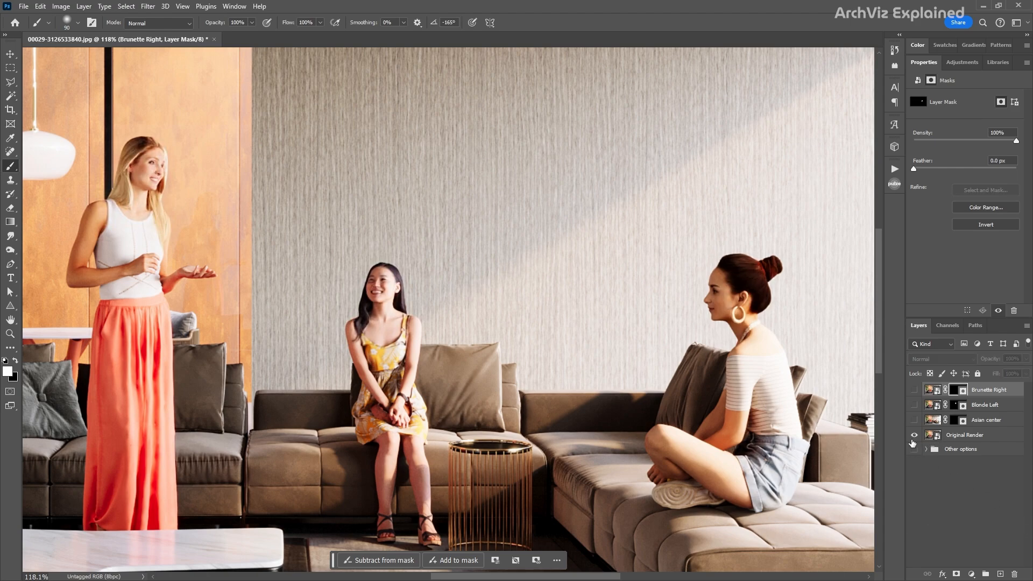
pyautogui.click(914, 389)
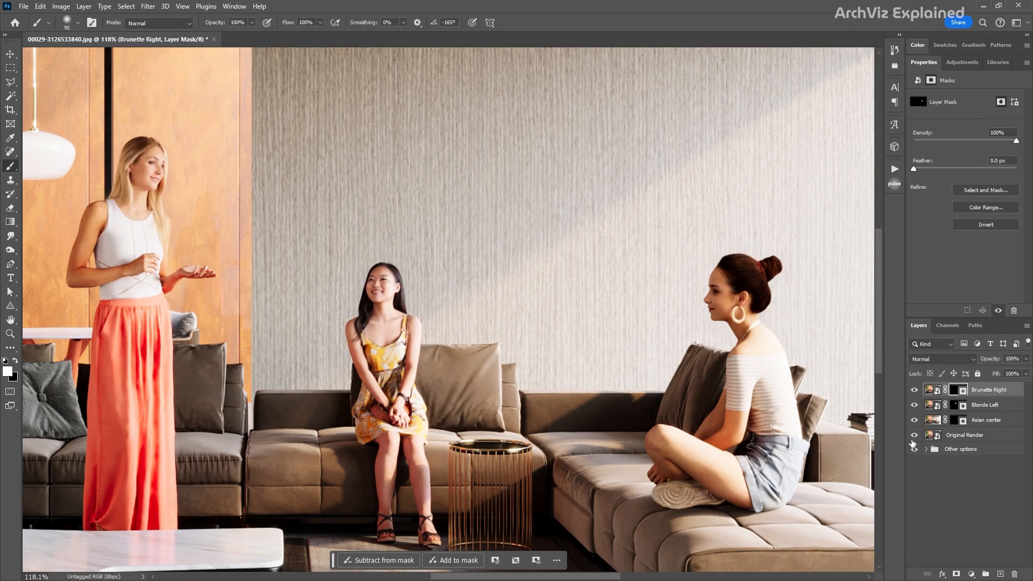